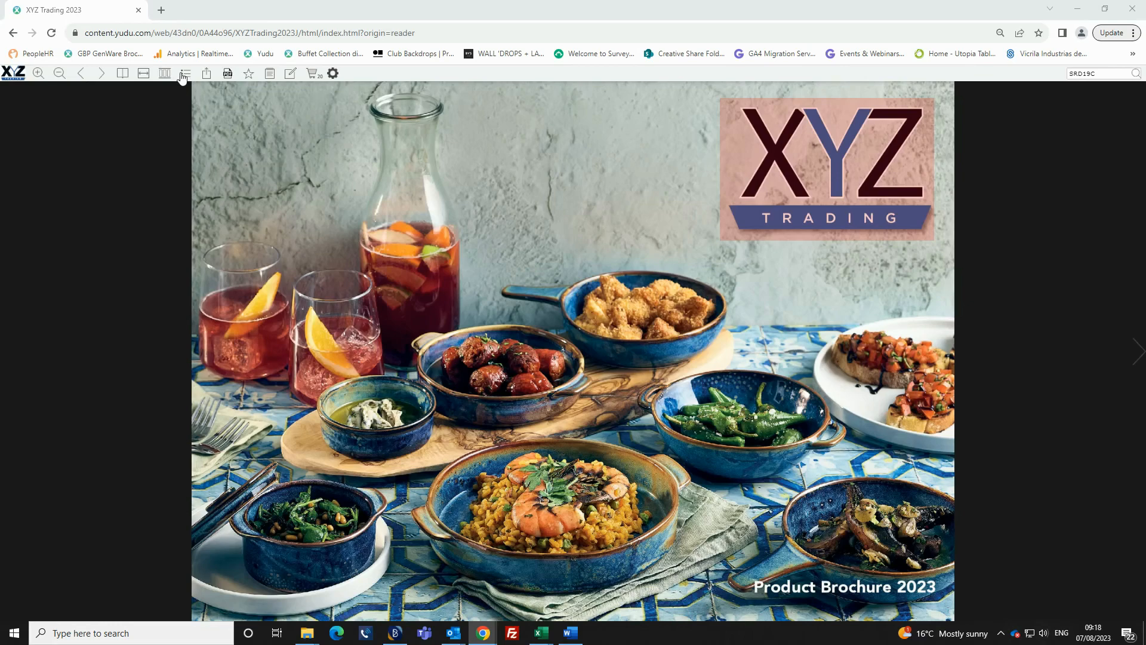
Jump to the Table Presentation section's Copper & Gold Vintage Steel spread.
left_click(185, 73)
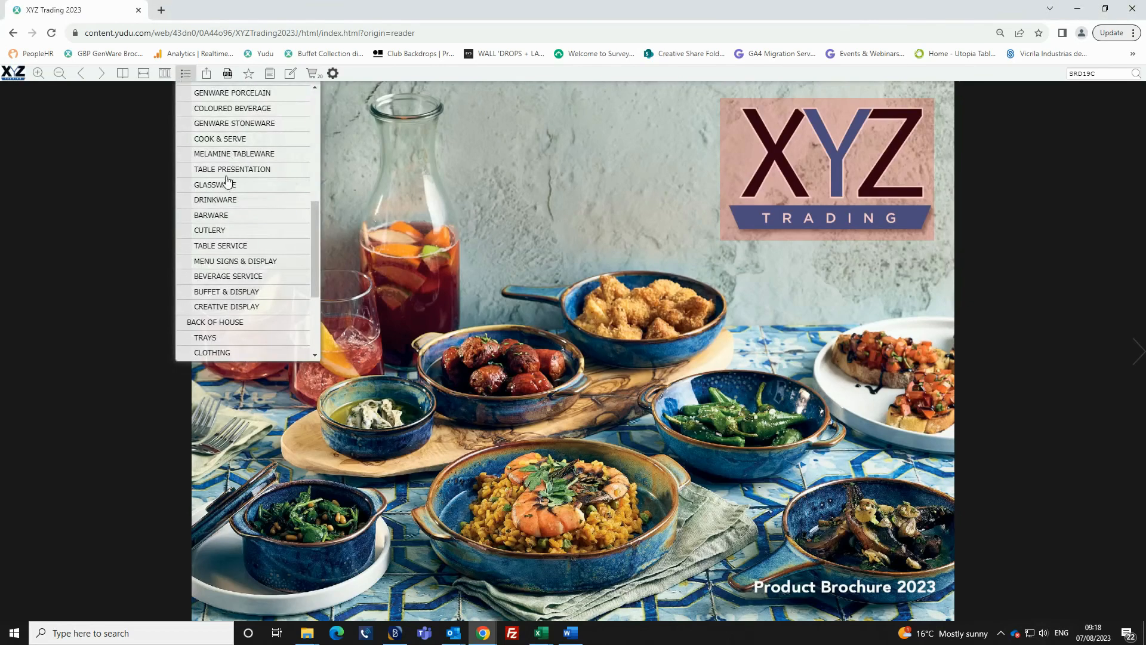
left_click(233, 169)
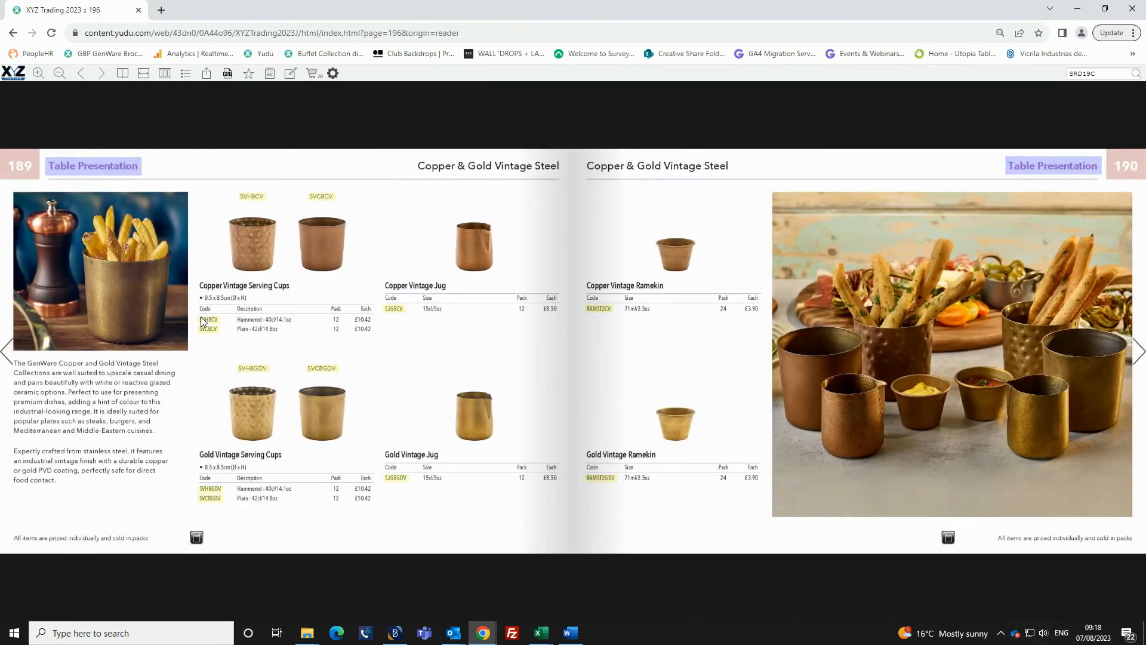
Add Copper Vintage Jug SJG5CV to the basket, check gold ramekin stock, and view the basket.
left_click(208, 320)
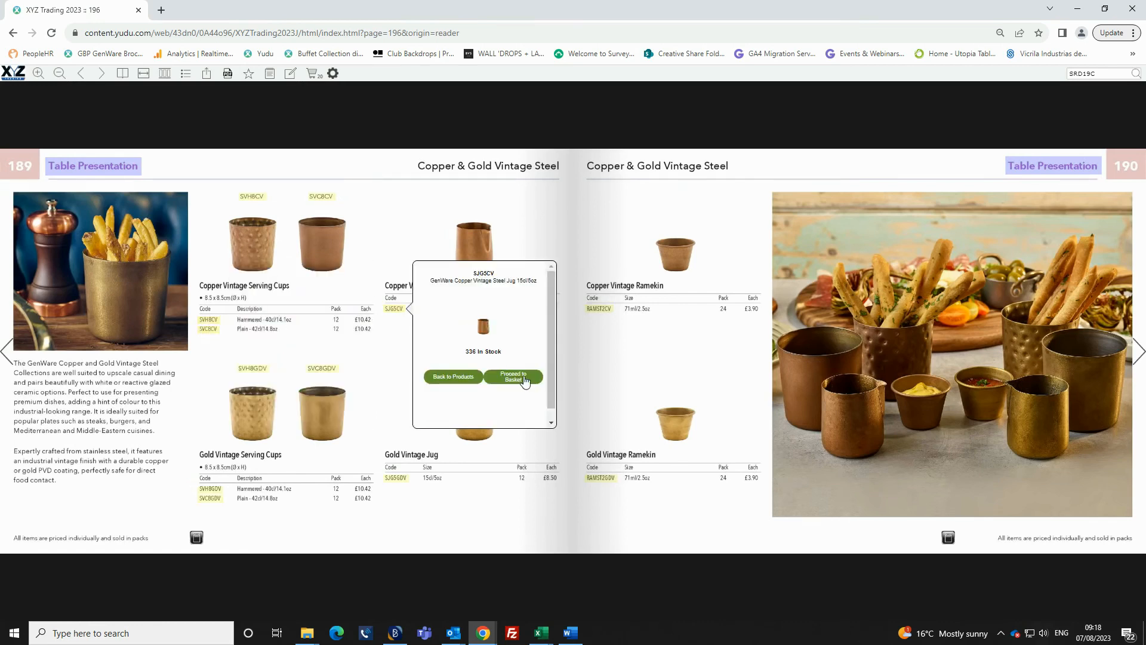
left_click(512, 377)
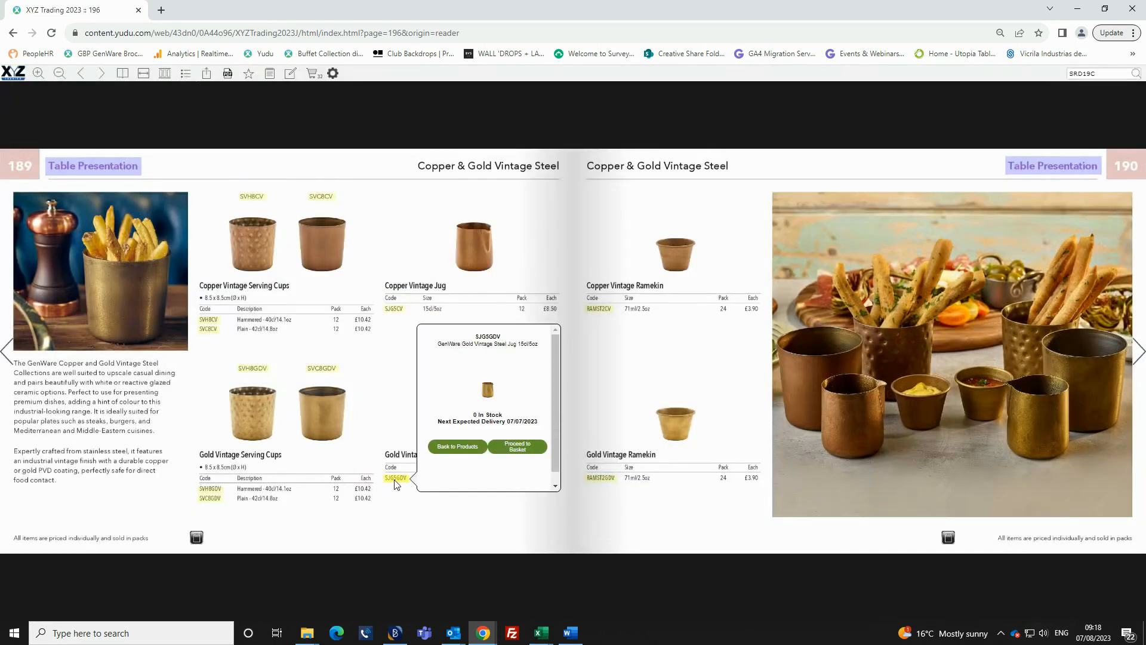
left_click(517, 446)
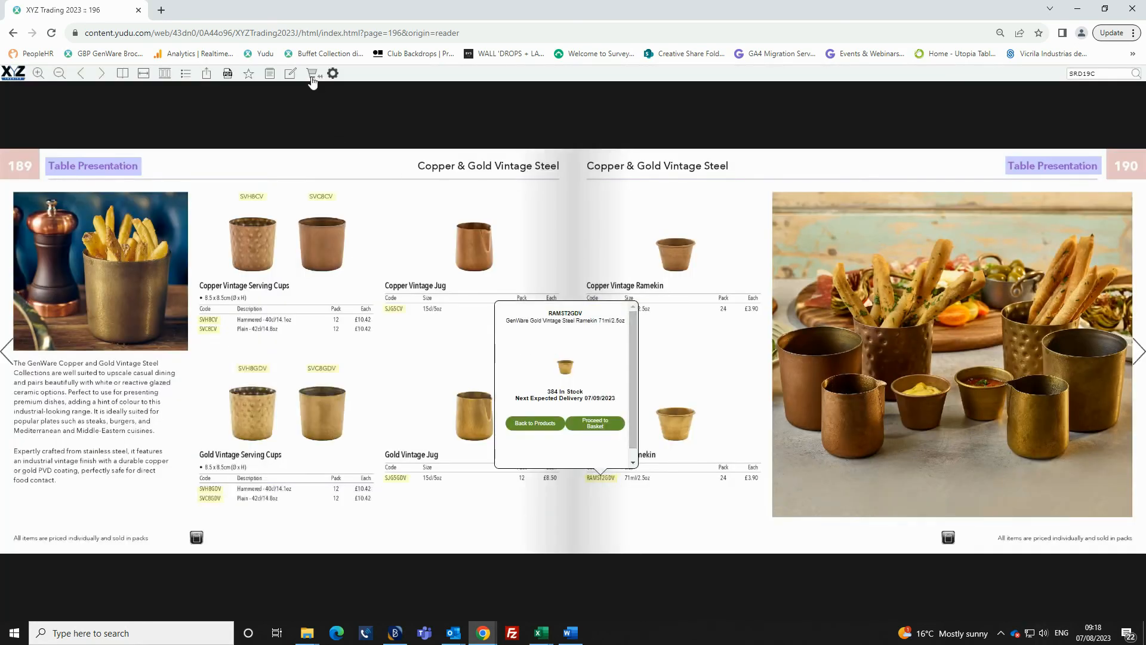
left_click(312, 73)
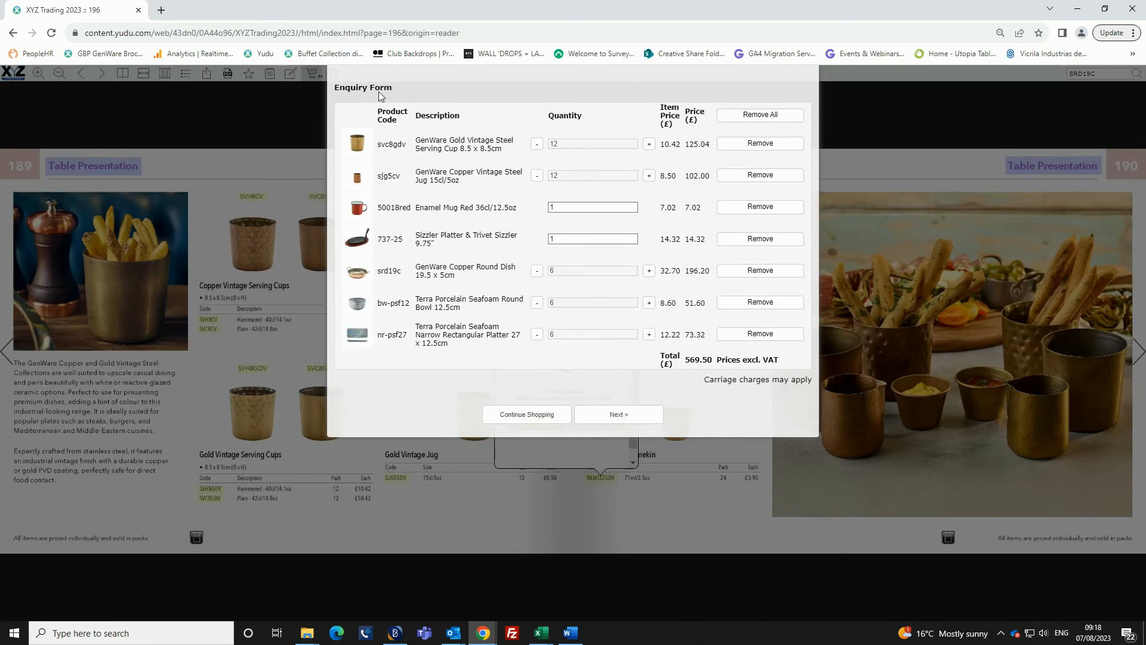
mouse_move(598, 191)
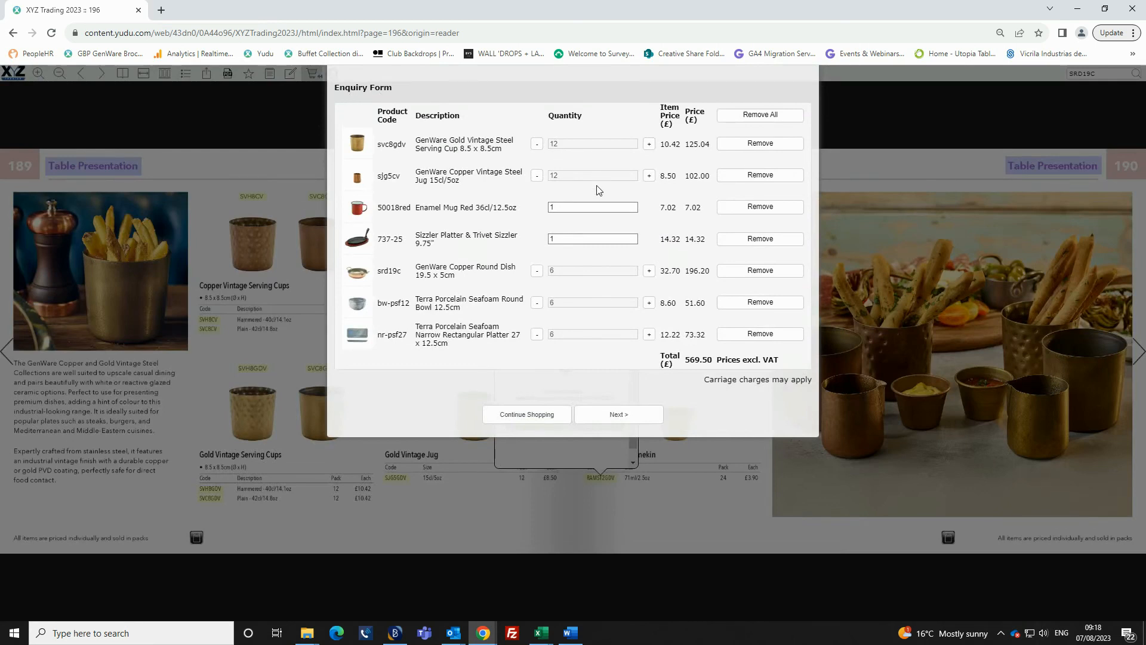
Set copper jug and gold serving cup to 24, then add Mini Casserole Dish AMC11H.
left_click(648, 175)
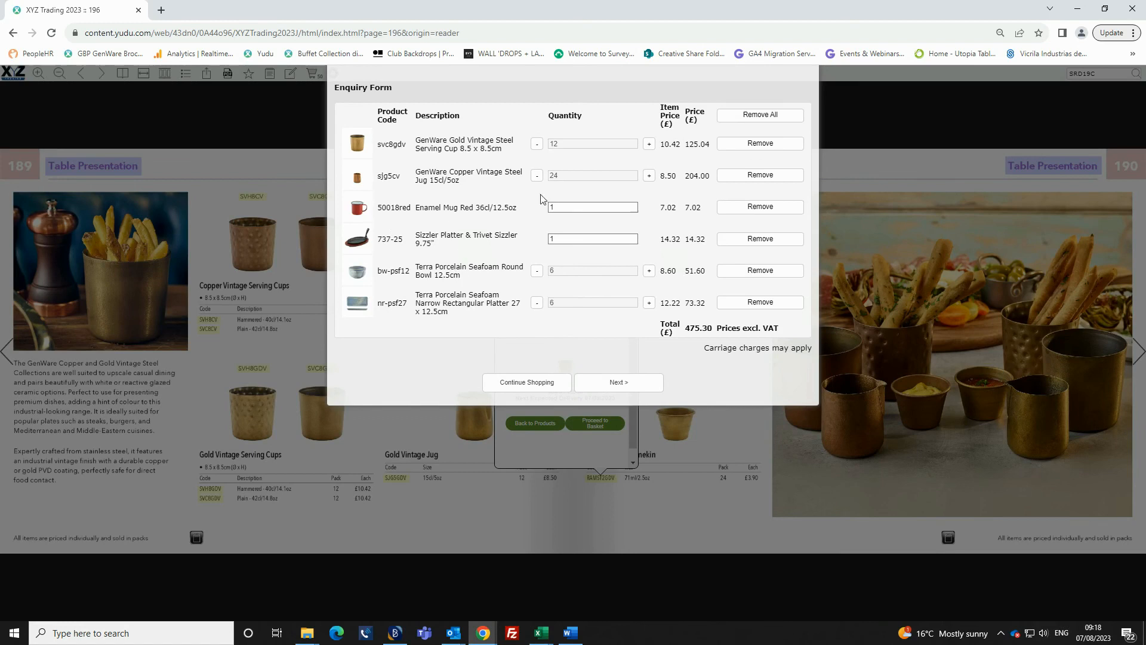
mouse_move(668, 150)
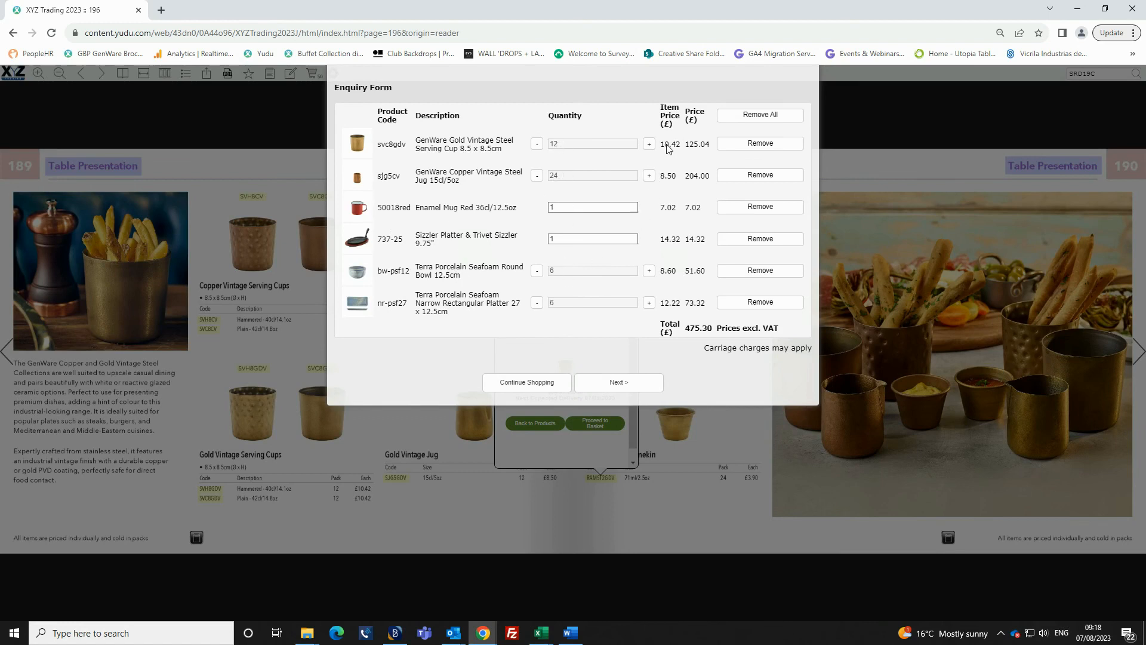
left_click(648, 144)
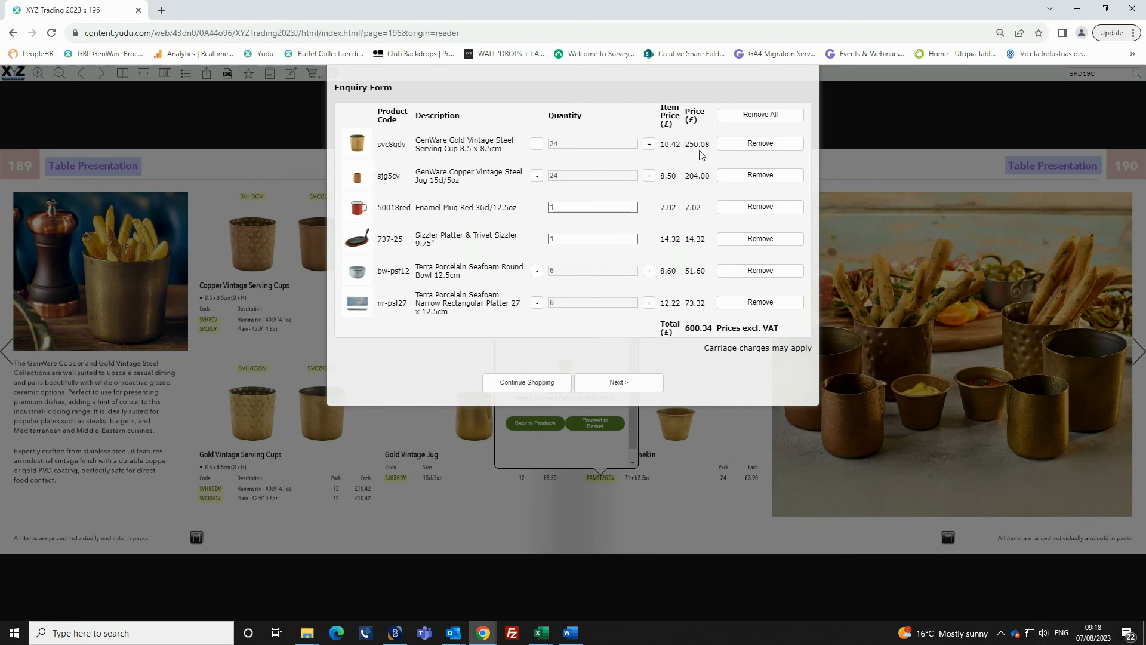
mouse_move(700, 156)
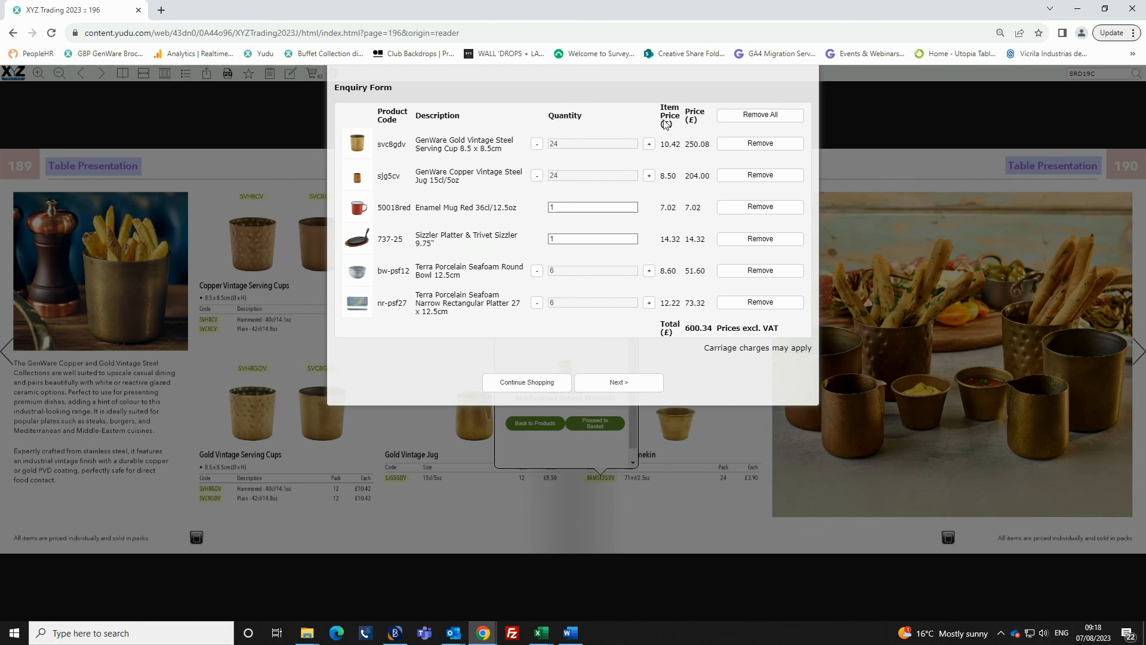
mouse_move(671, 126)
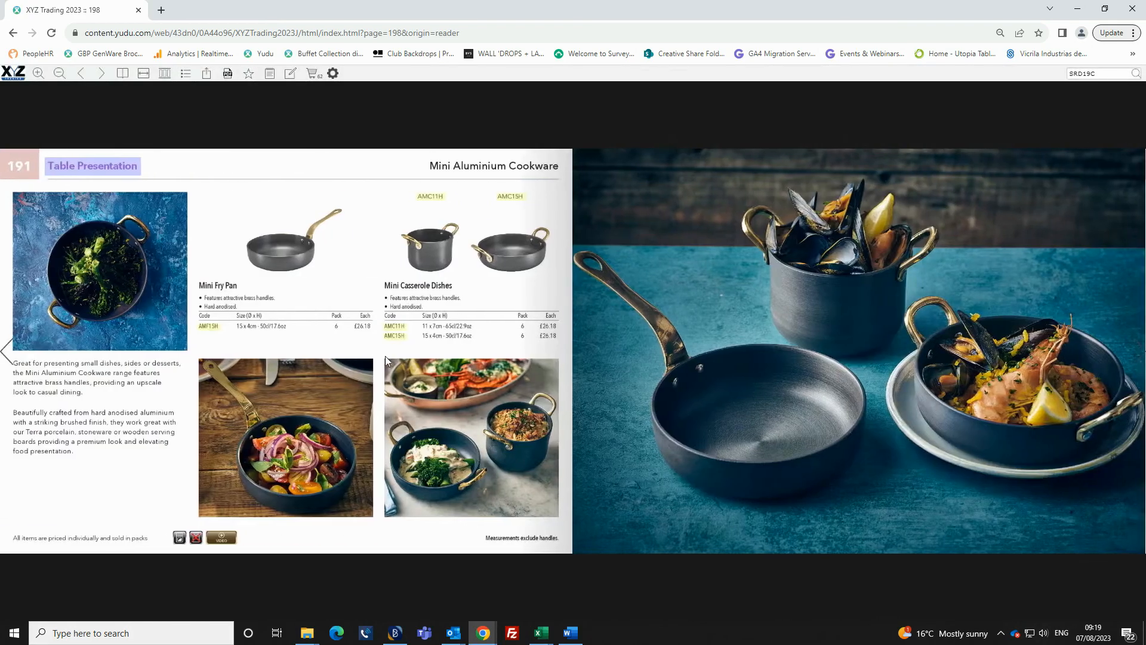
left_click(393, 326)
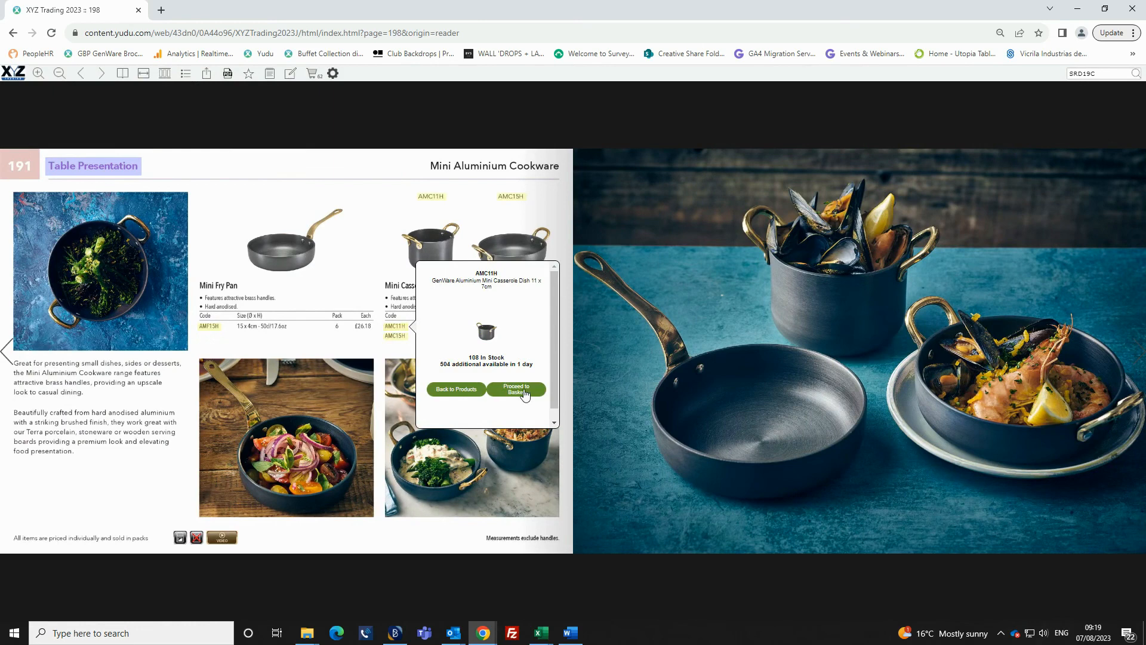
left_click(515, 389)
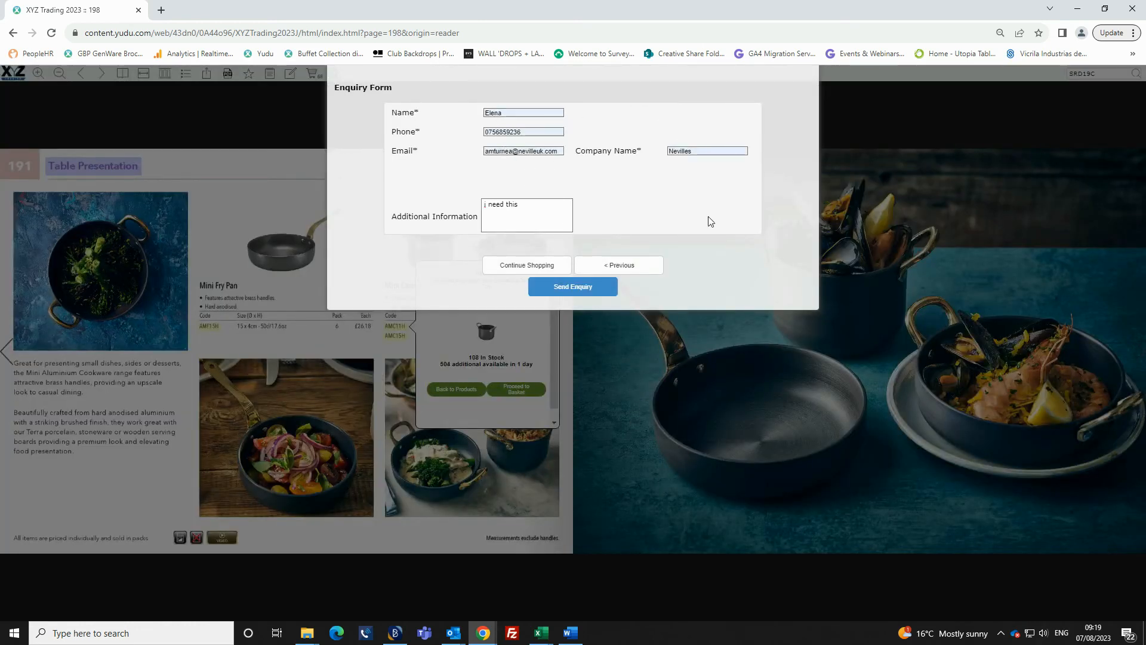
Add the additional information note, send the enquiry, and dismiss the success message.
left_click(527, 214)
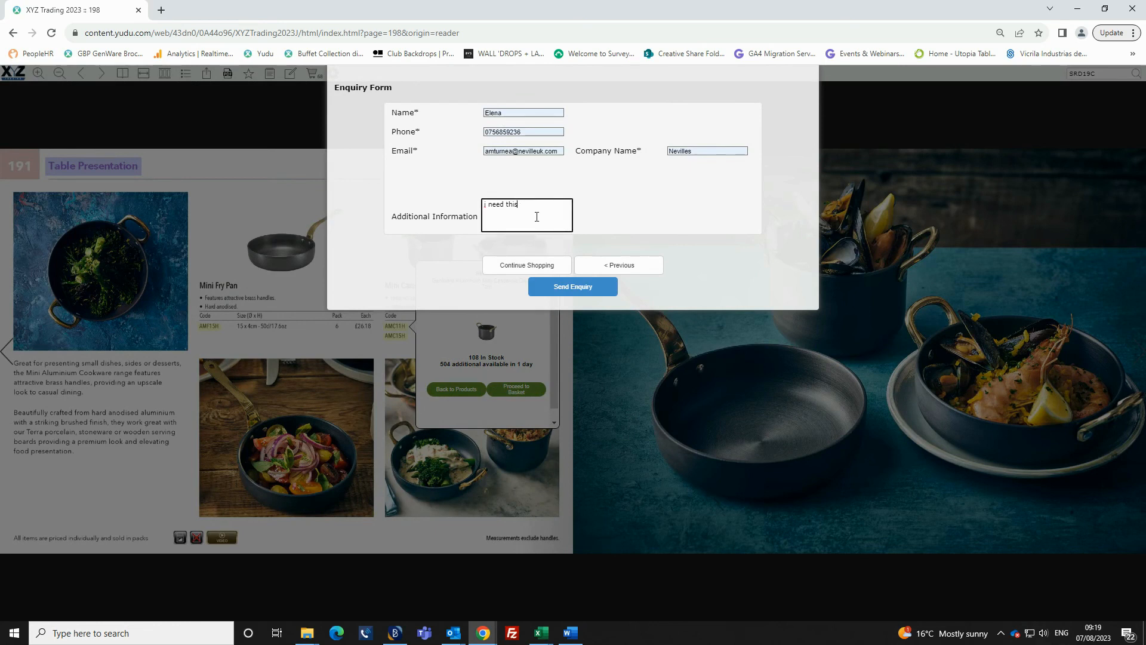
mouse_move(556, 315)
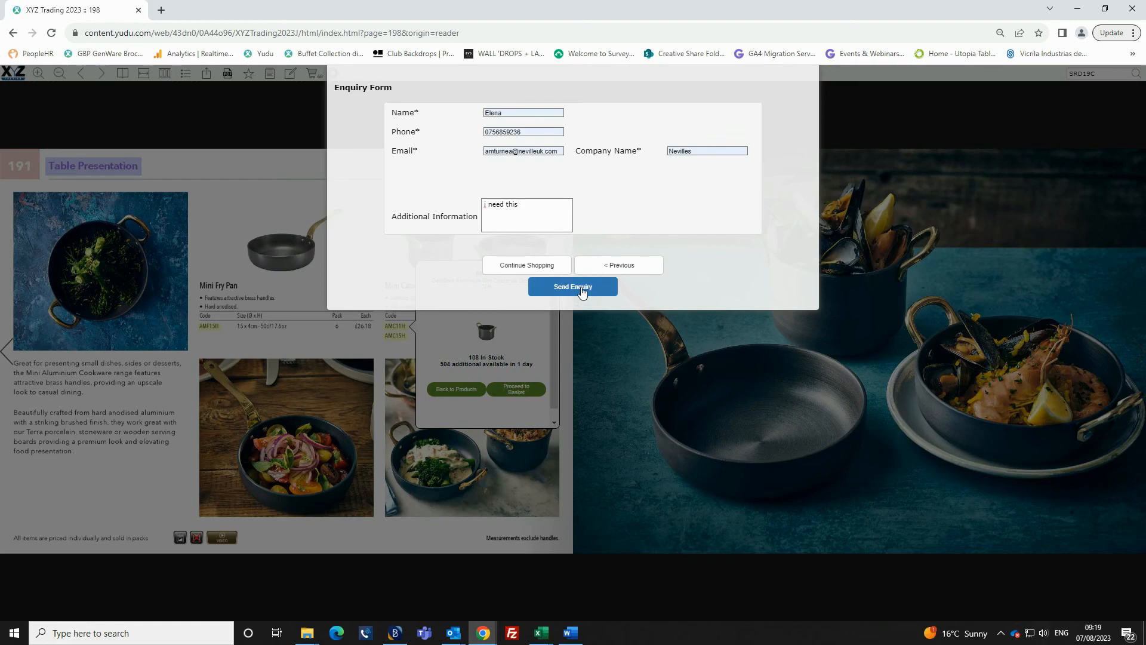
left_click(572, 286)
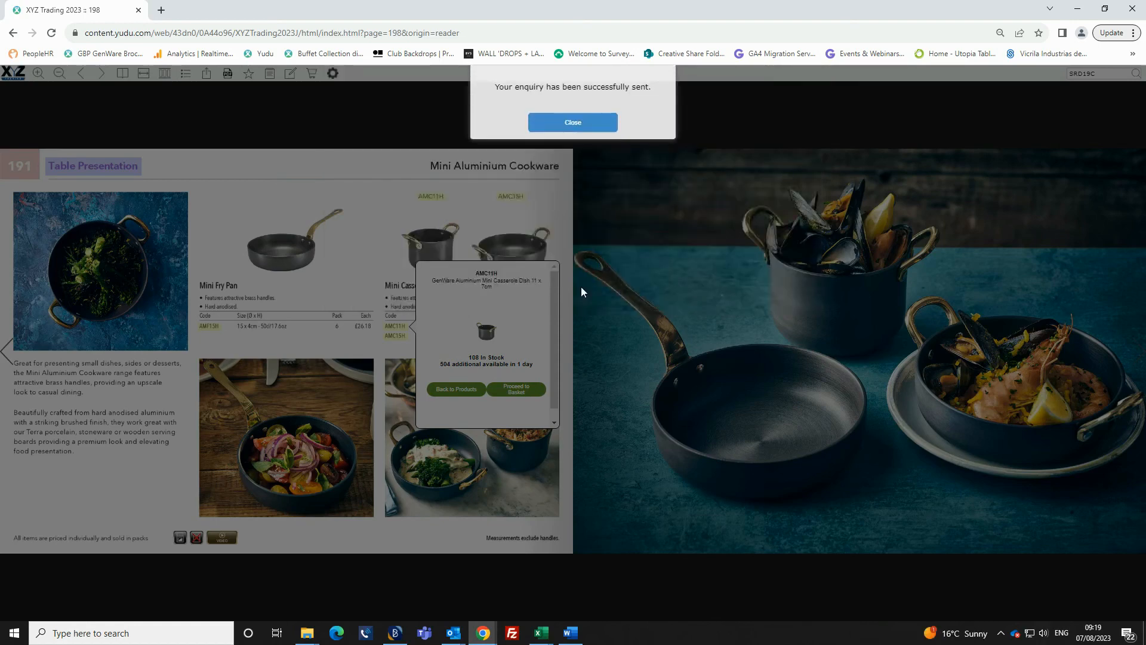
left_click(572, 122)
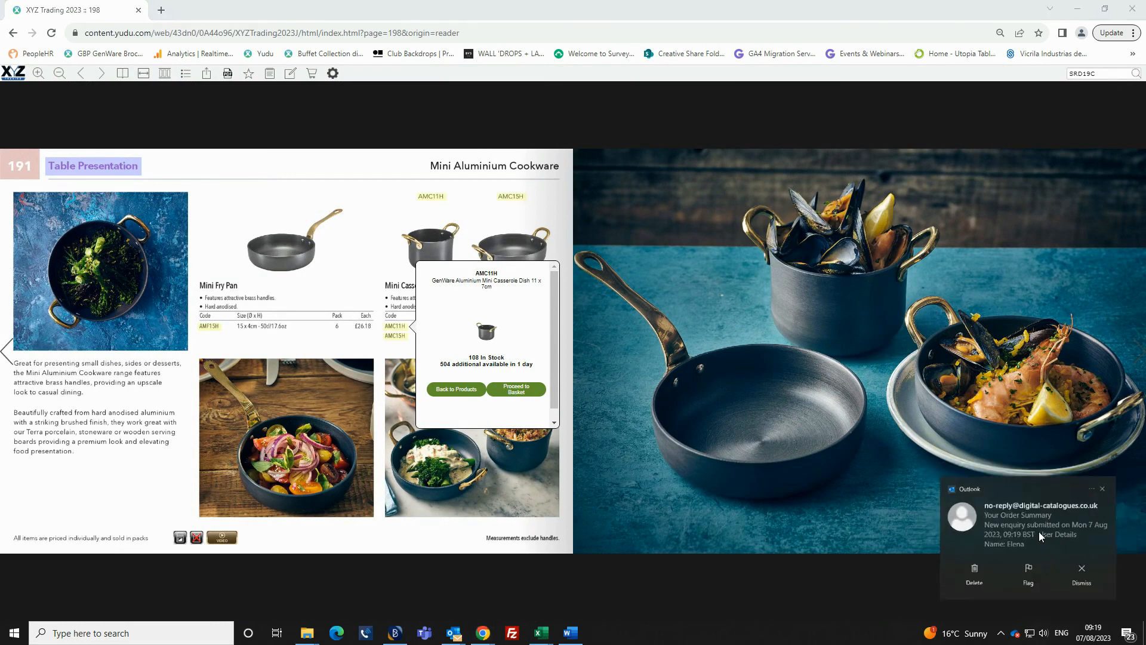
Open the Your Order Summary email and scroll to the £757.42 total.
left_click(1023, 516)
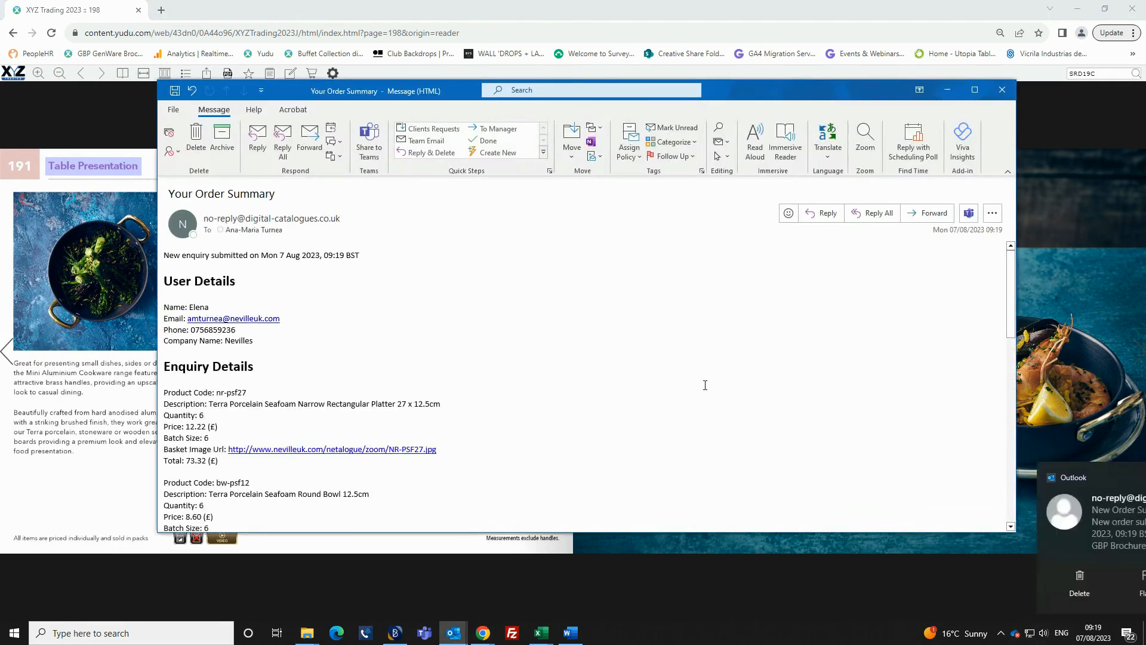
scroll("down", 3)
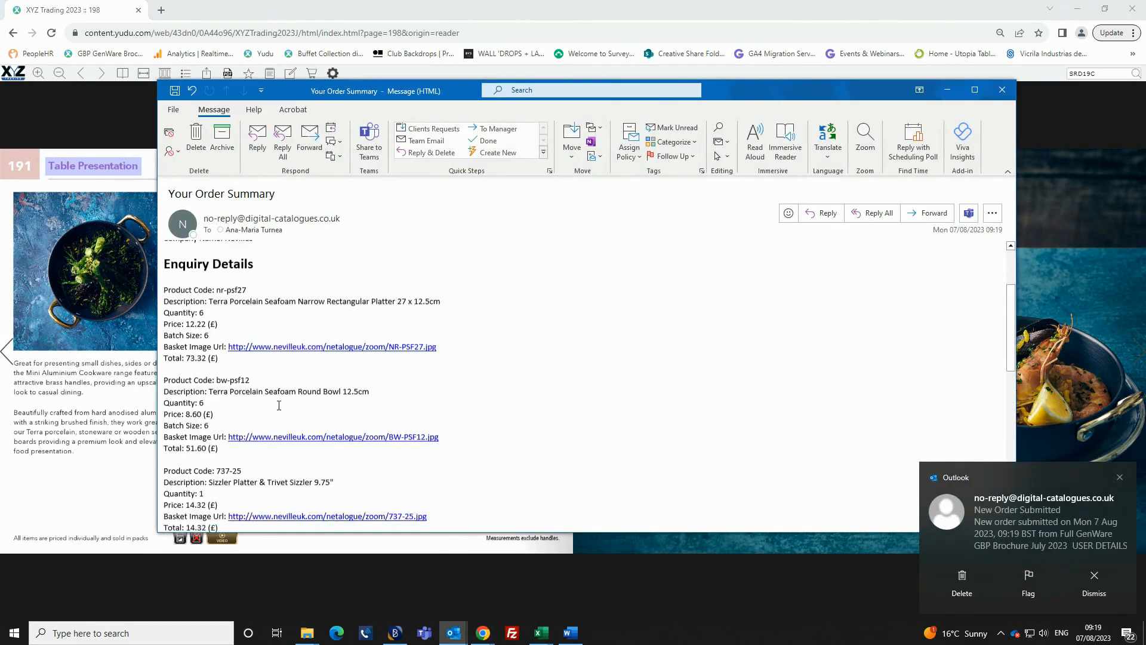
scroll("down", 3)
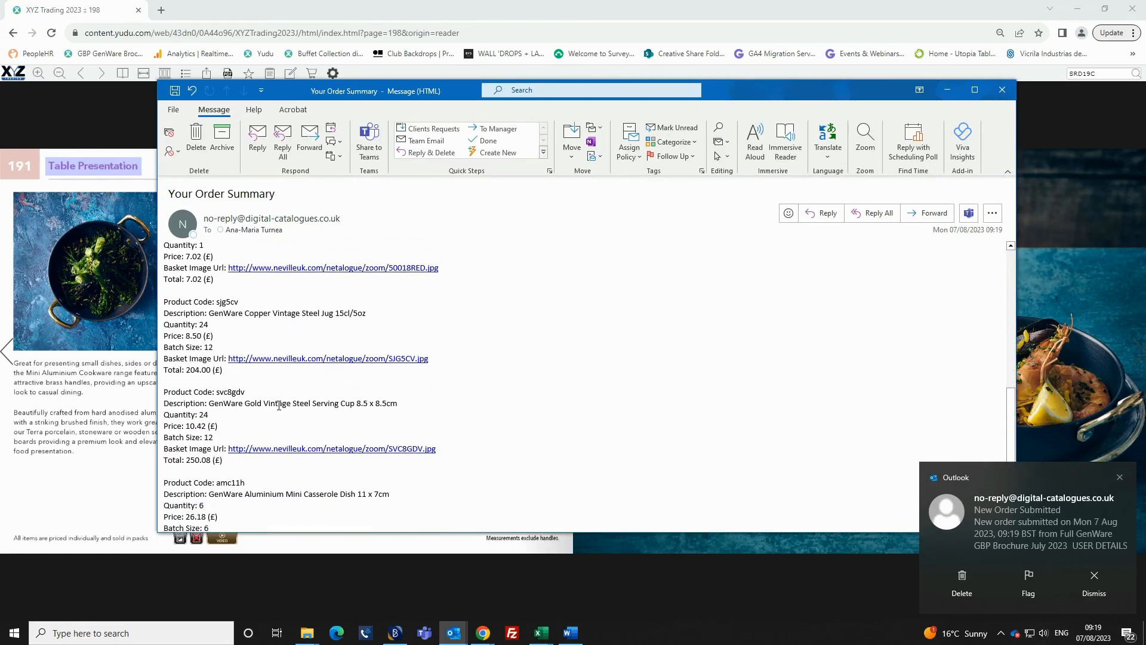
scroll("down", 3)
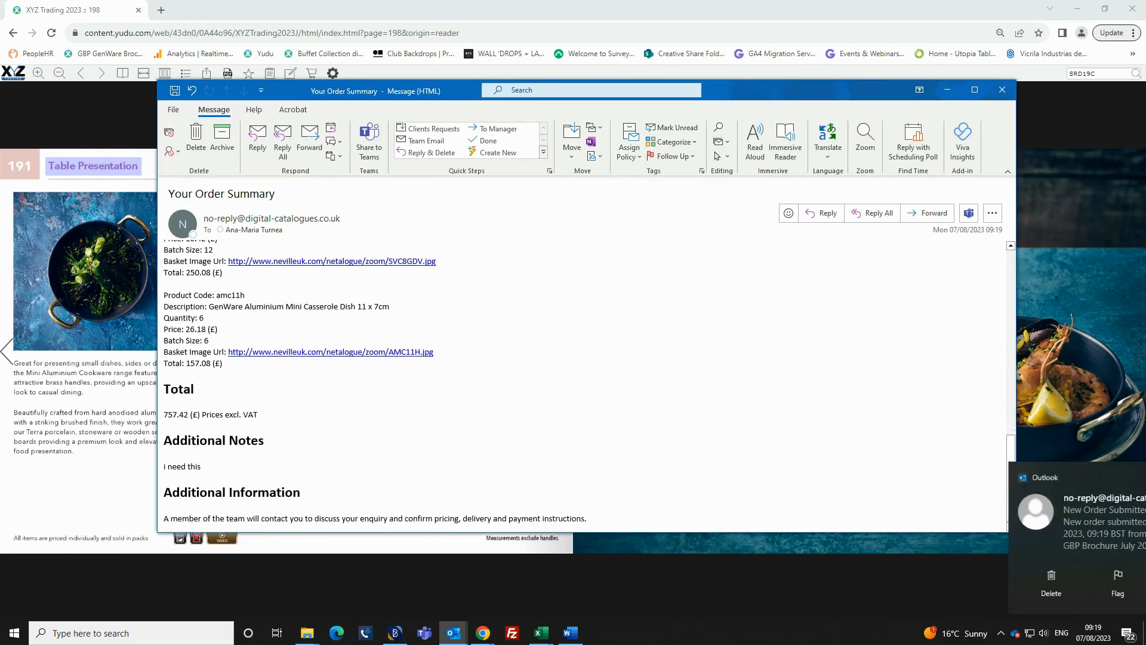